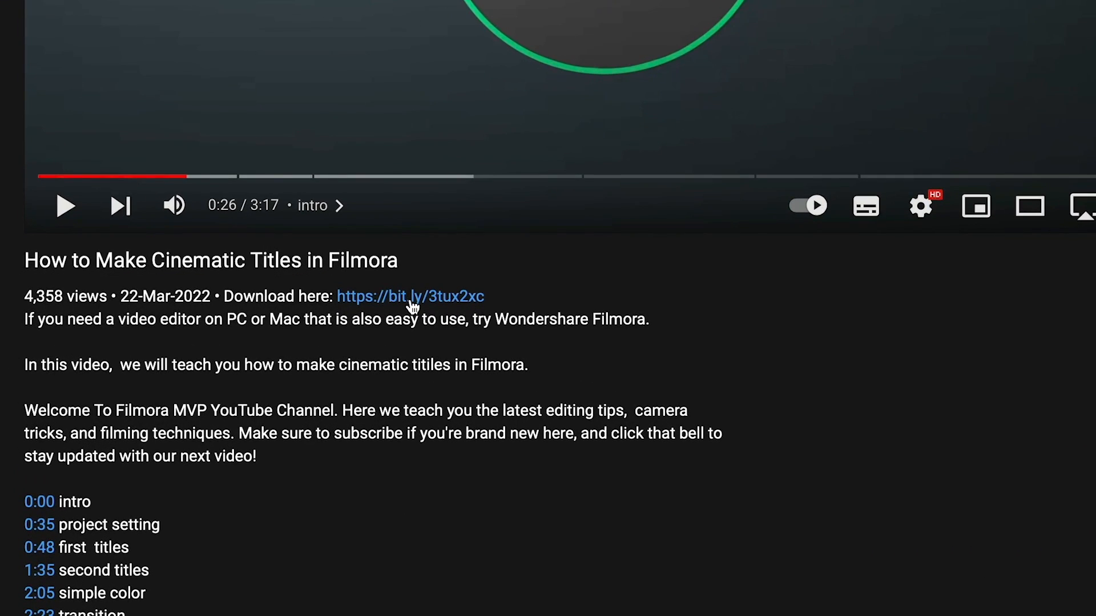
# Follow the bit.ly link in the video description to the Wondershare Filmora product page
pyautogui.click(410, 296)
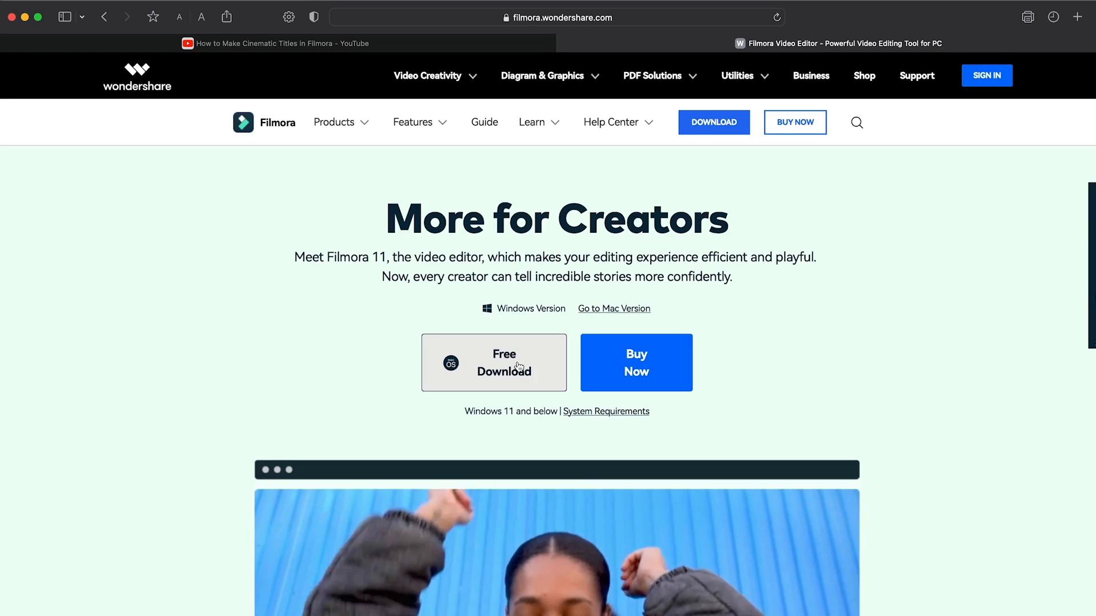
# Download the Filmora Mac installer, accept its license agreement, and launch the installer
pyautogui.click(493, 361)
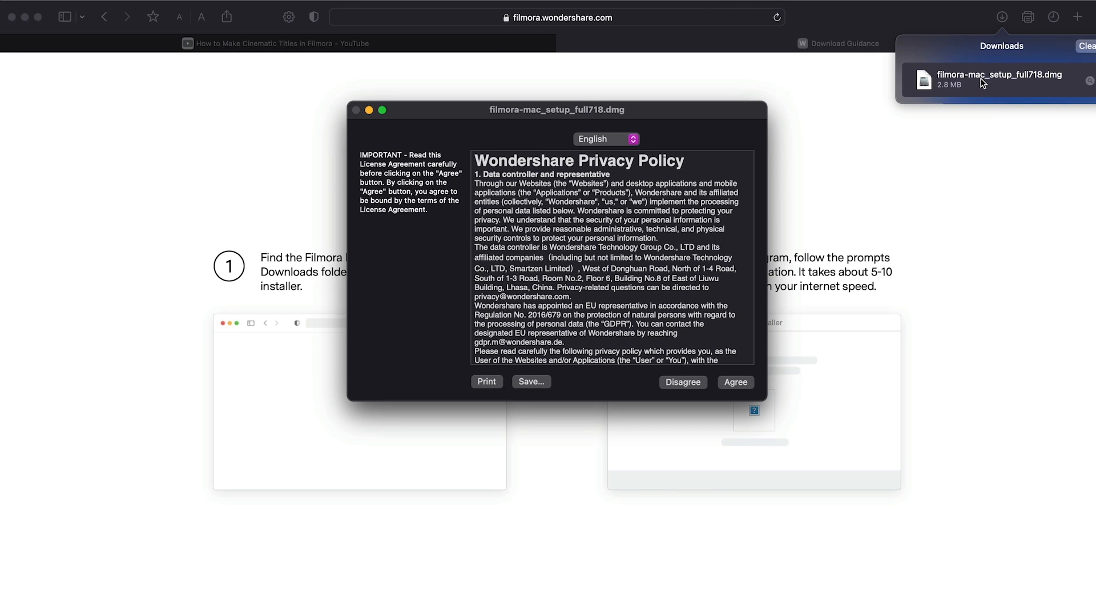
pyautogui.click(735, 383)
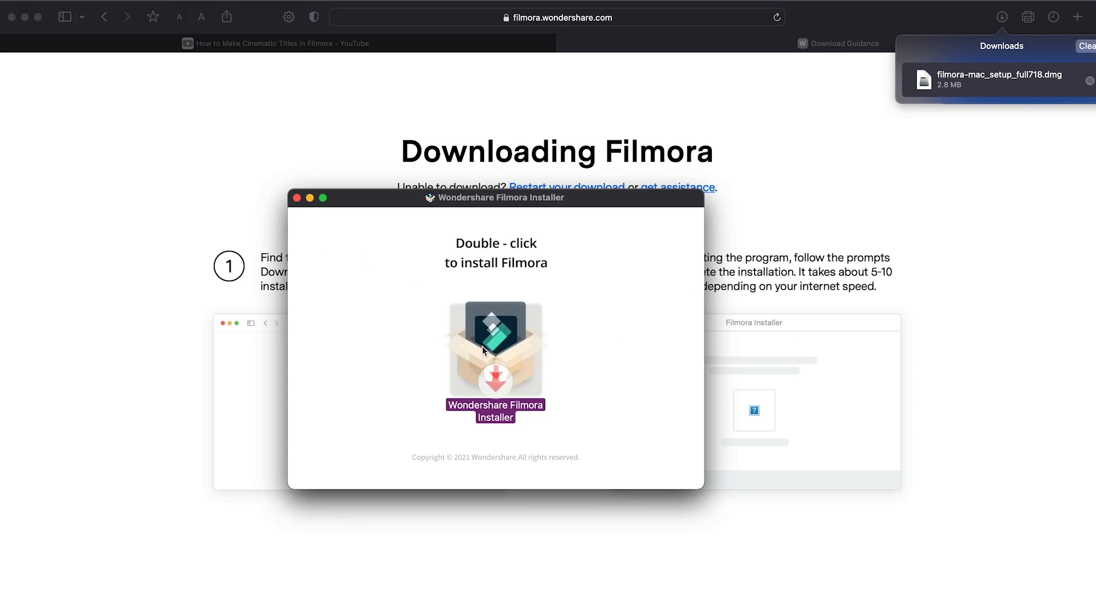
pyautogui.doubleClick(494, 349)
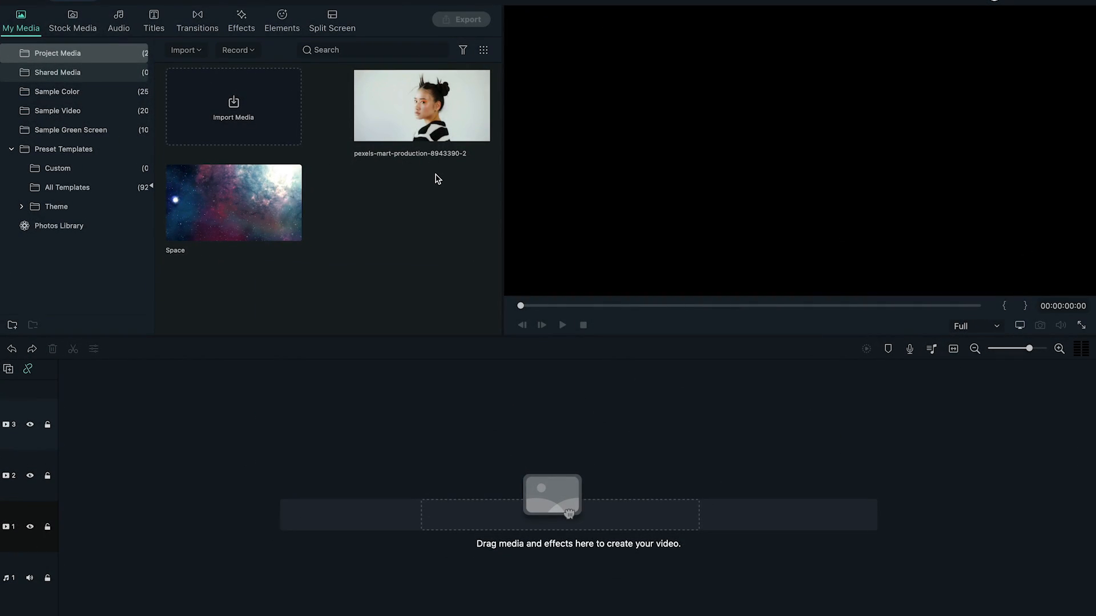
# Place the portrait clip from Project Media onto the timeline's second video track
pyautogui.moveTo(421, 105); pyautogui.dragTo(79, 483)
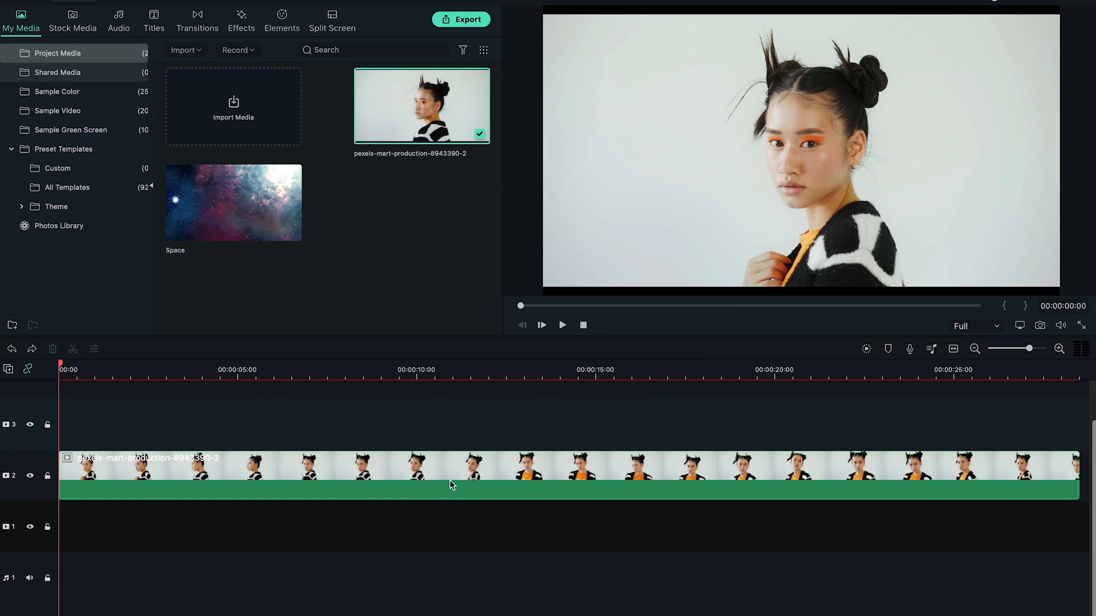
pyautogui.click(198, 336)
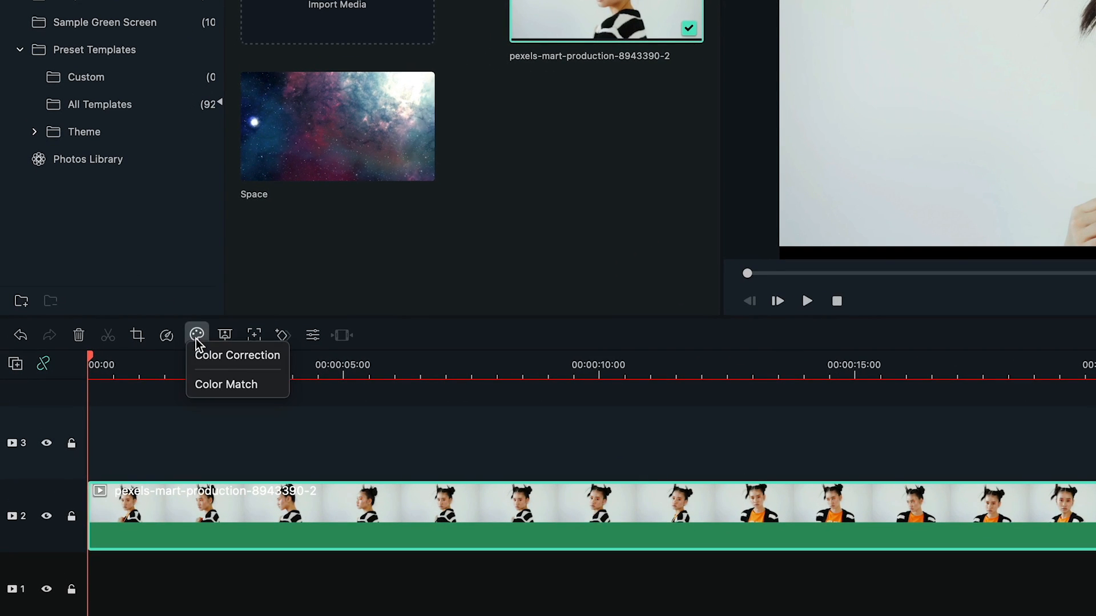
# Make the portrait black and white: saturation and vibrance -100, exposure 14, contrast 26, blacks -32
pyautogui.click(236, 355)
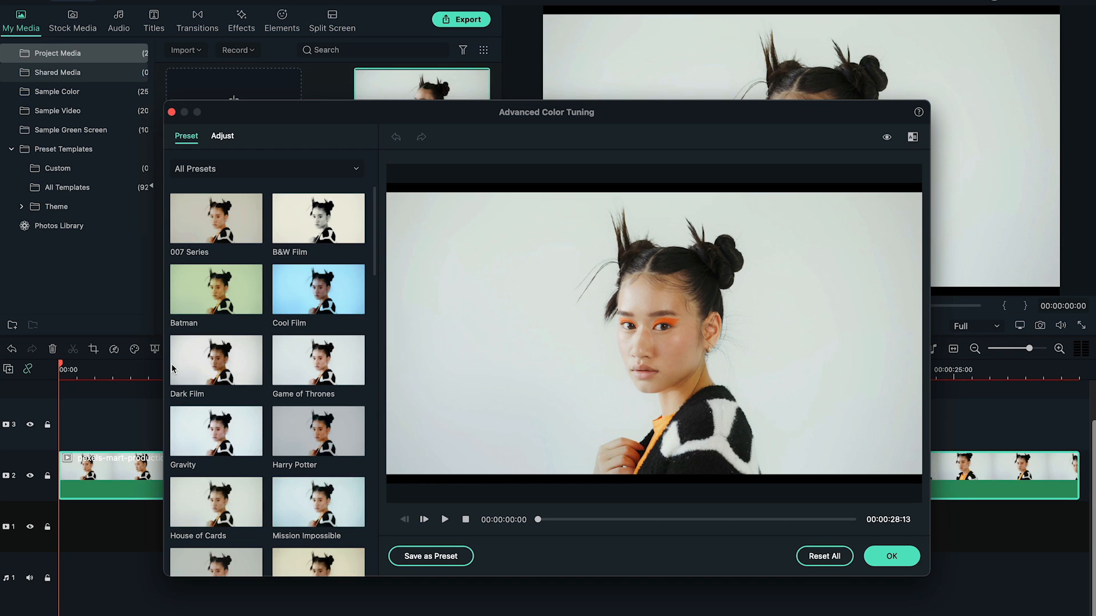
pyautogui.click(222, 136)
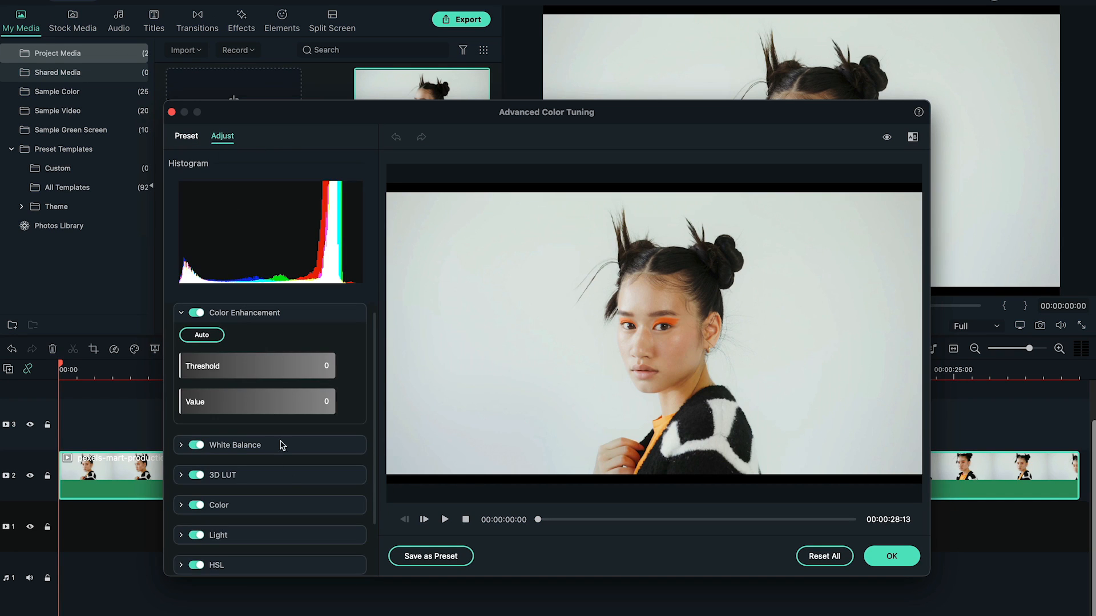
pyautogui.click(218, 505)
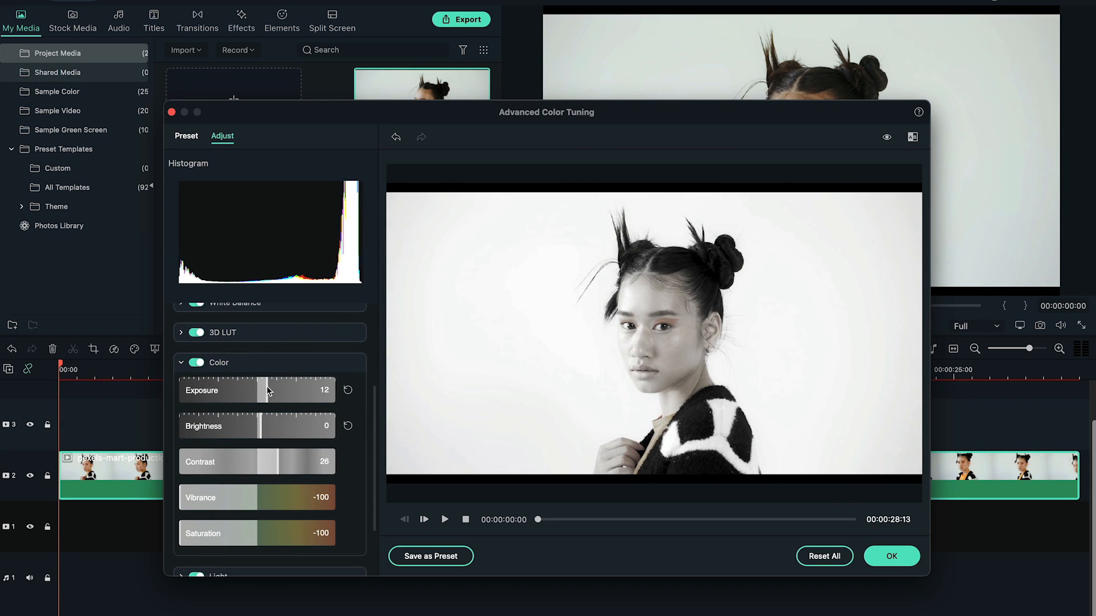
pyautogui.scroll(-3)
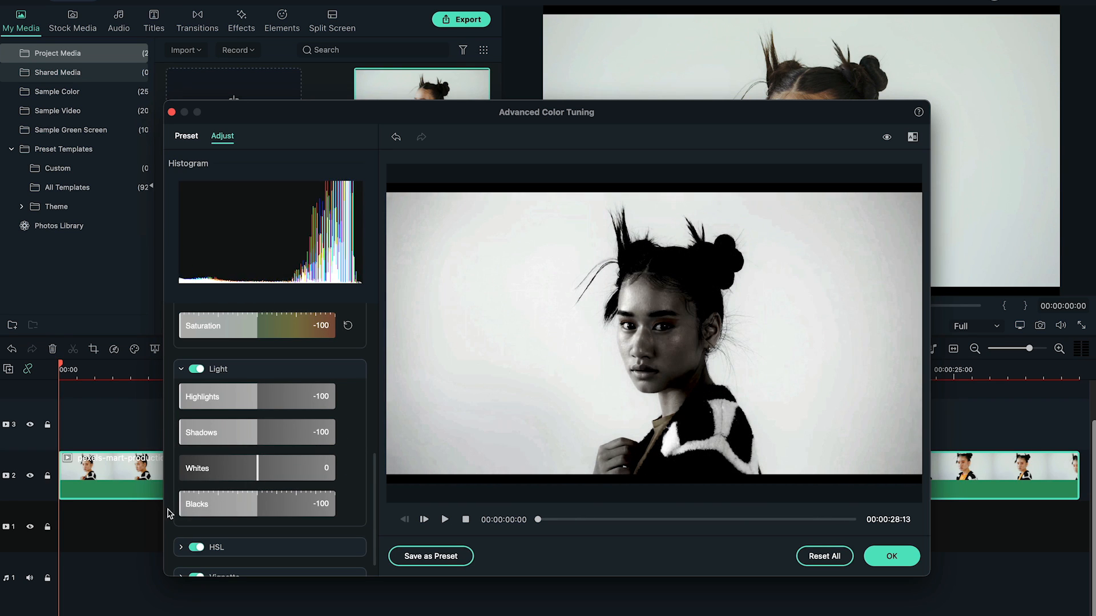
pyautogui.moveTo(196, 504); pyautogui.dragTo(238, 504)
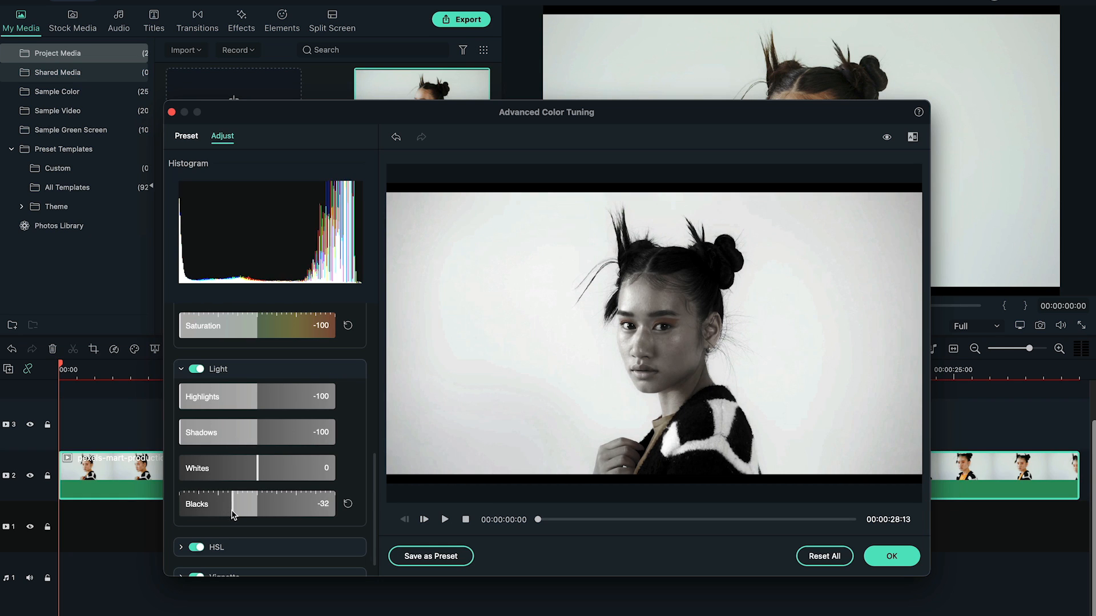
pyautogui.scroll(-3)
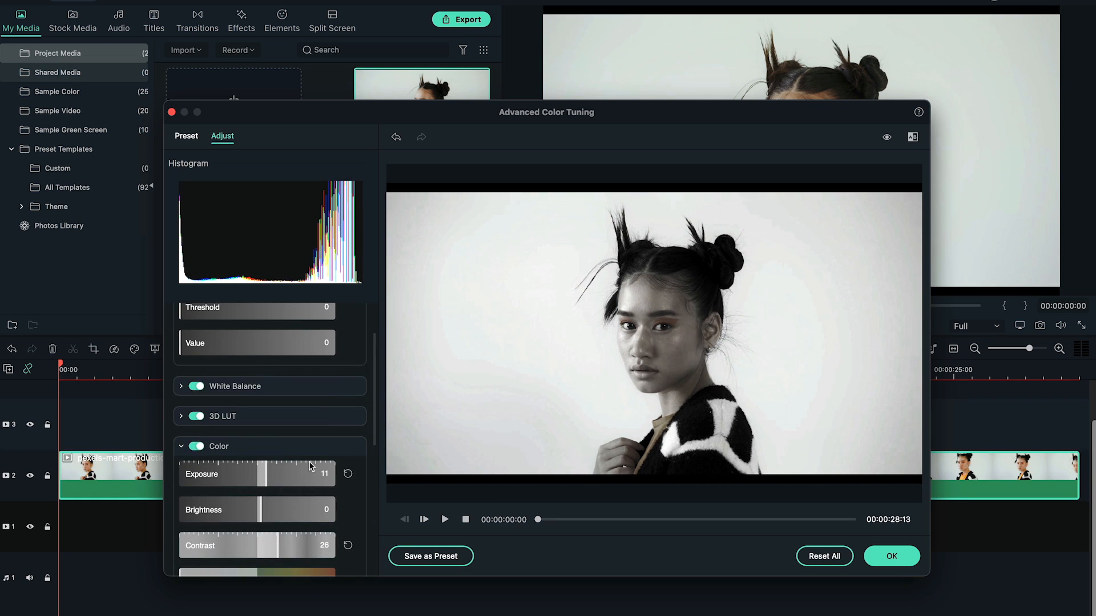
pyautogui.moveTo(264, 473); pyautogui.dragTo(280, 473)
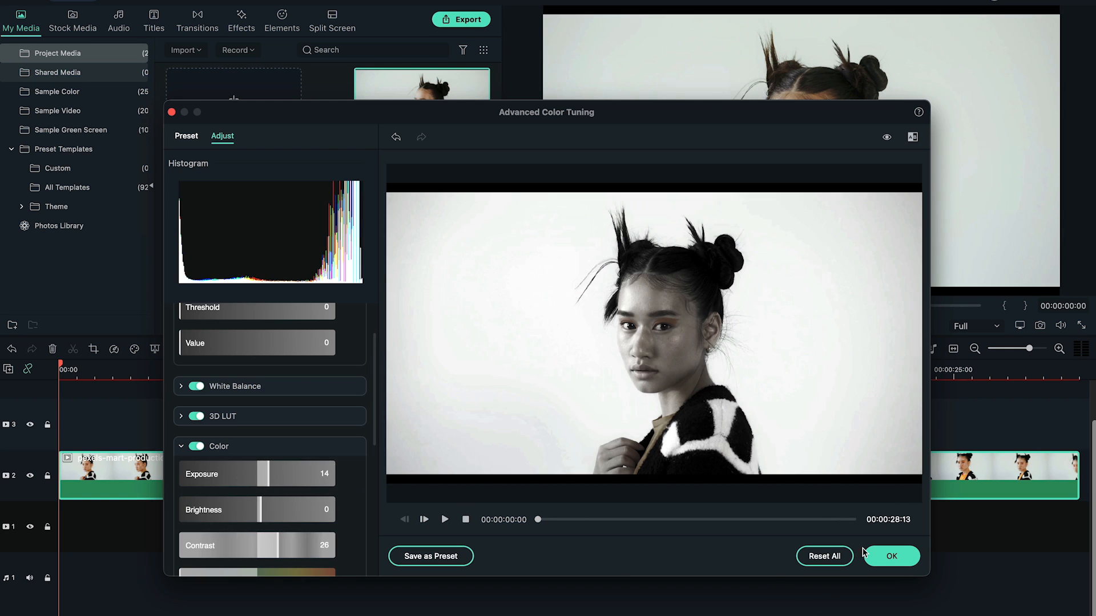
# Apply the color tuning and set the portrait's blending mode to Lighten over the Space clip
pyautogui.click(890, 556)
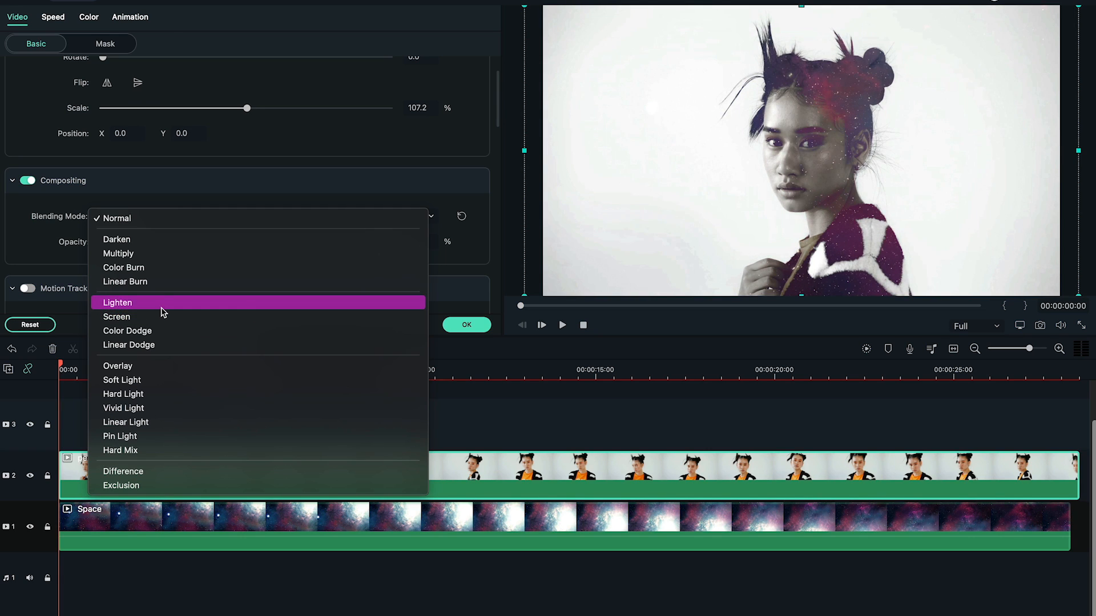
pyautogui.moveTo(128, 345)
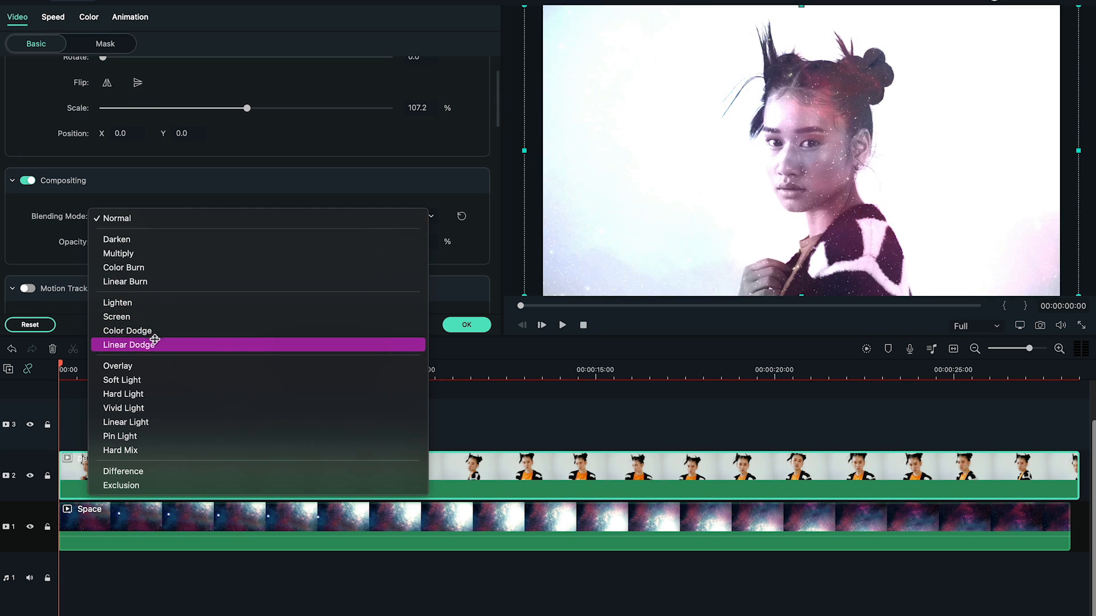
pyautogui.moveTo(120, 451)
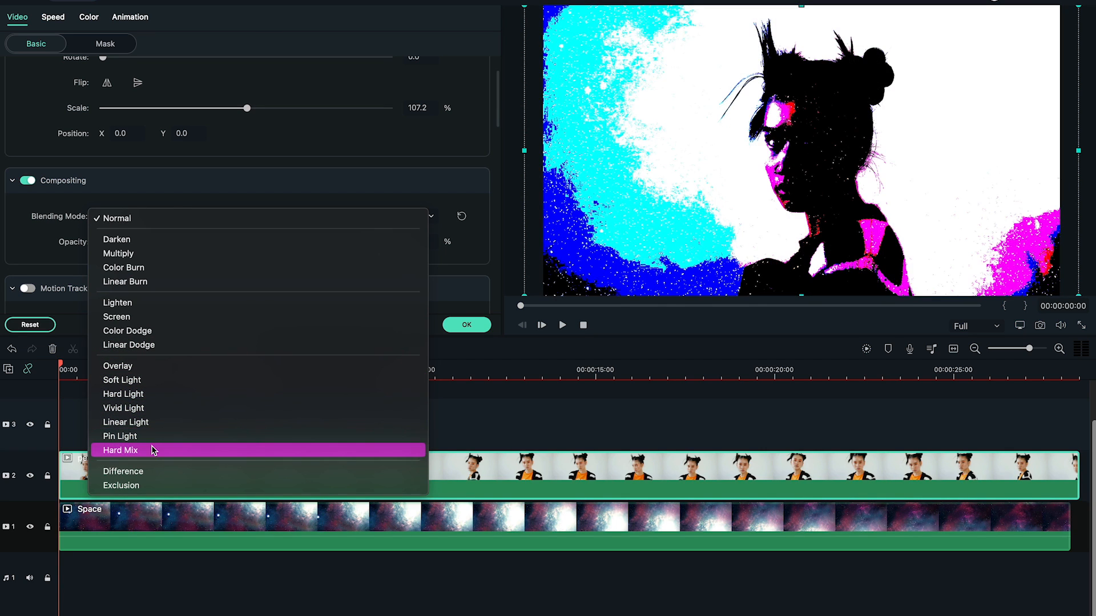
pyautogui.moveTo(164, 307)
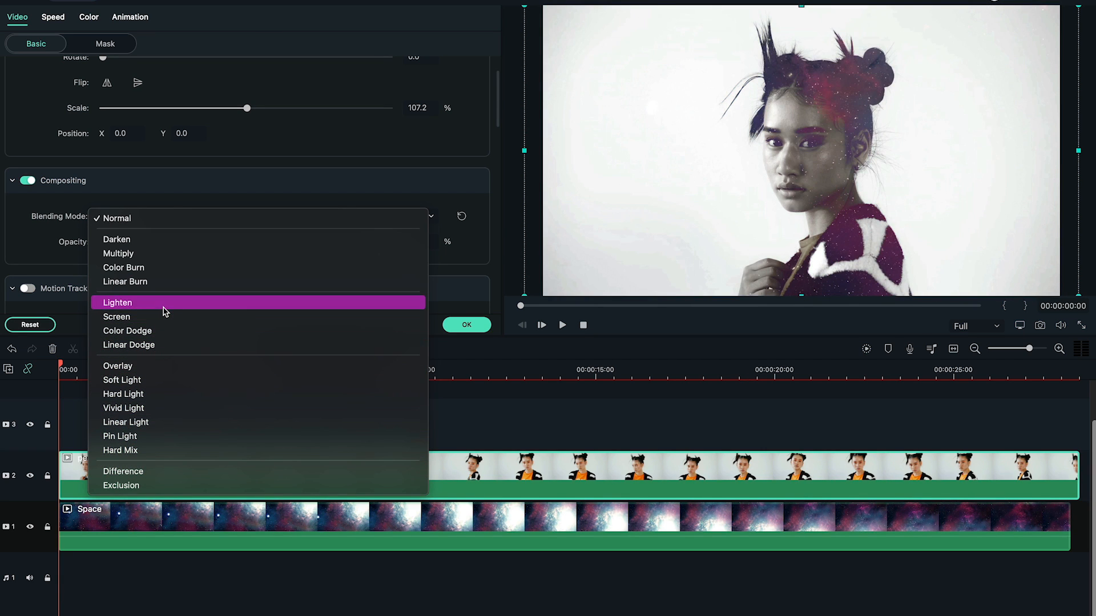
pyautogui.click(118, 302)
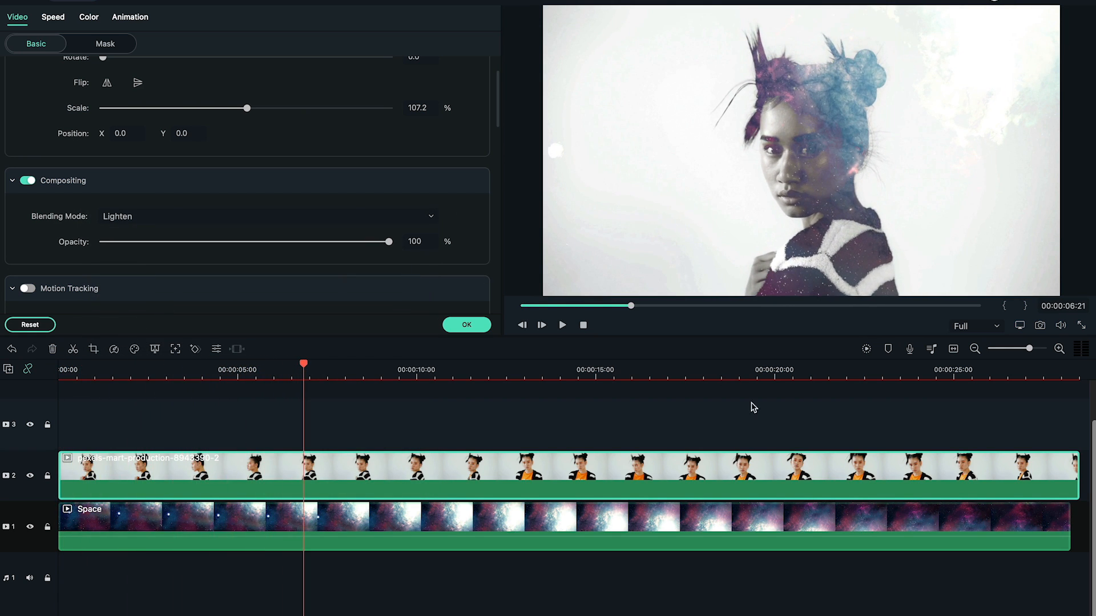
pyautogui.click(562, 325)
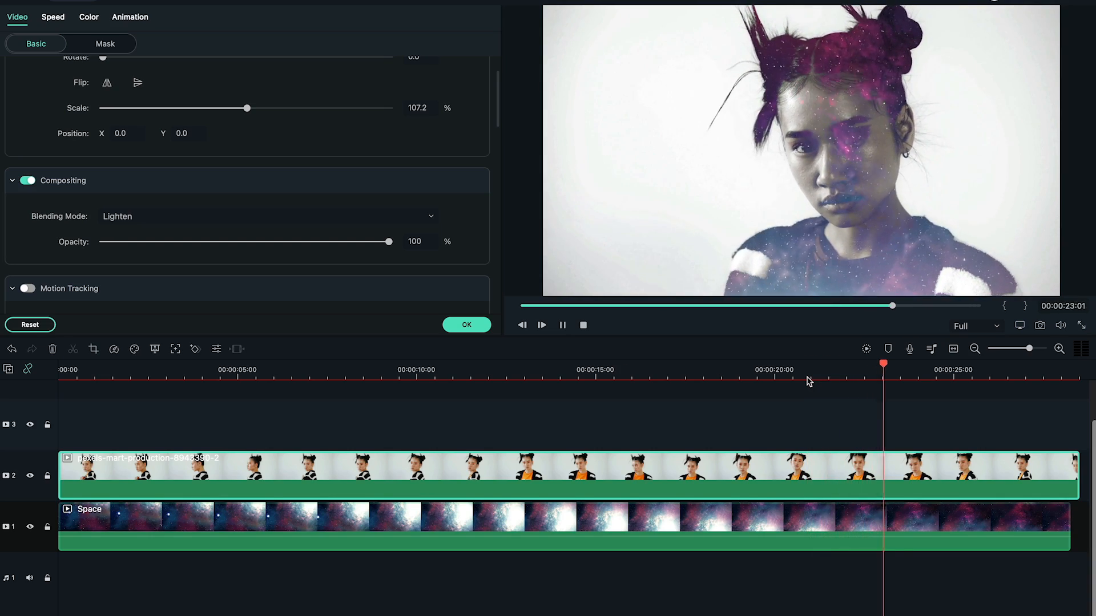